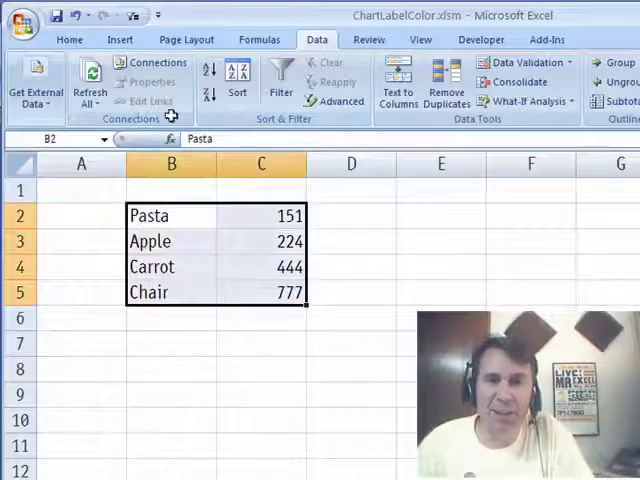
Step: Insert a 3-D pie chart from the Pasta/Apple/Carrot/Chair table in B2:C5
click(120, 40)
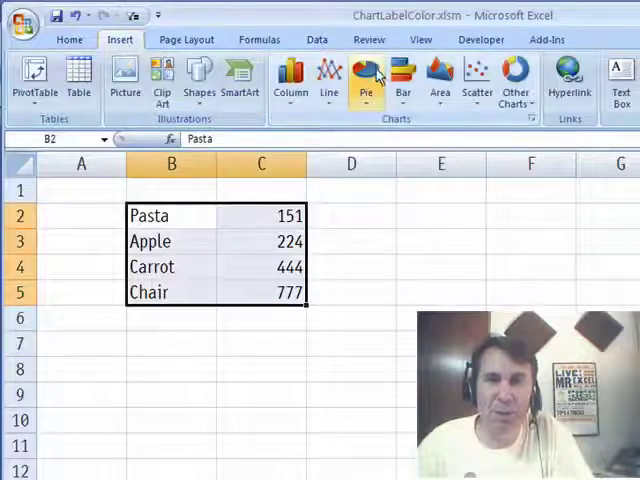
click(366, 80)
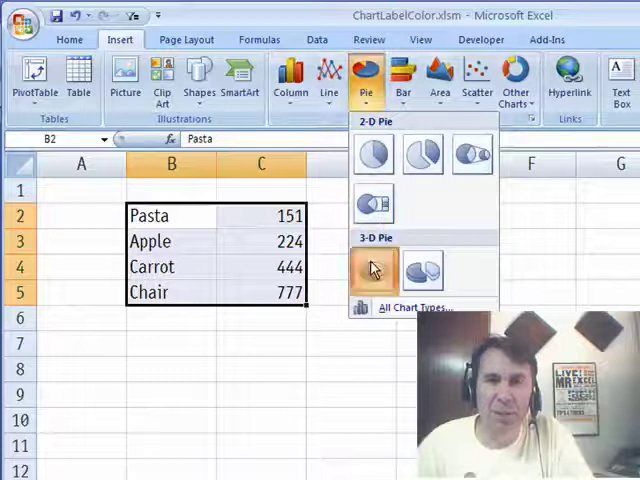
click(372, 268)
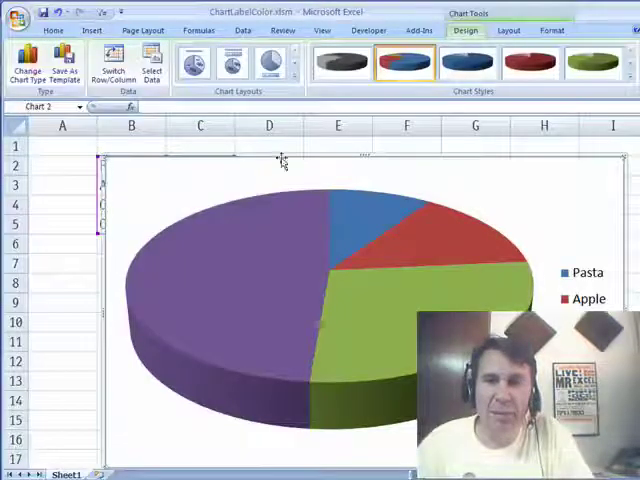
click(508, 30)
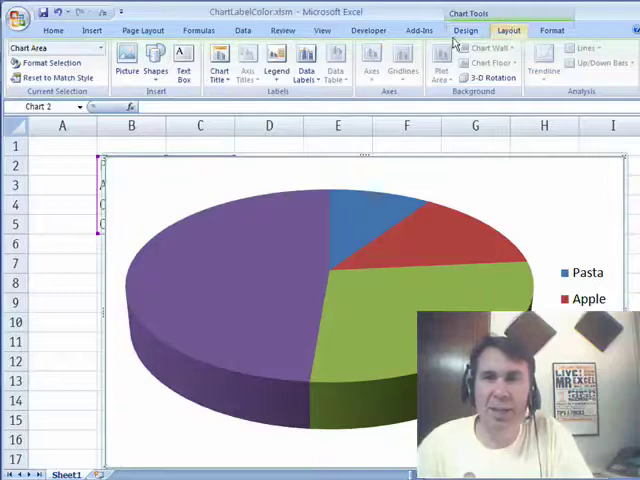
Step: Add Outside End data labels showing category name, value and percentage on each slice
click(304, 72)
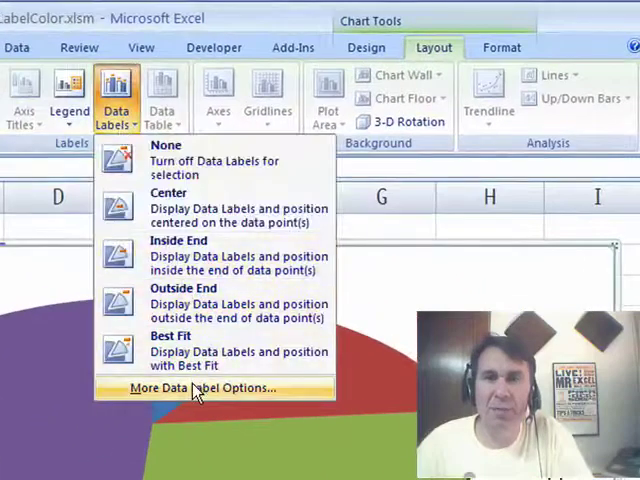
click(206, 388)
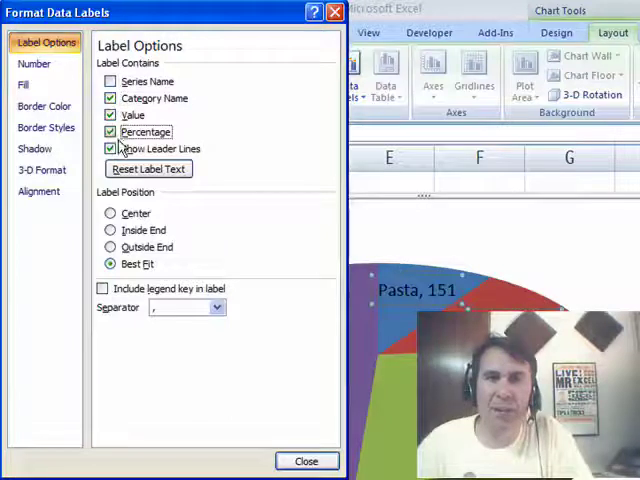
click(110, 246)
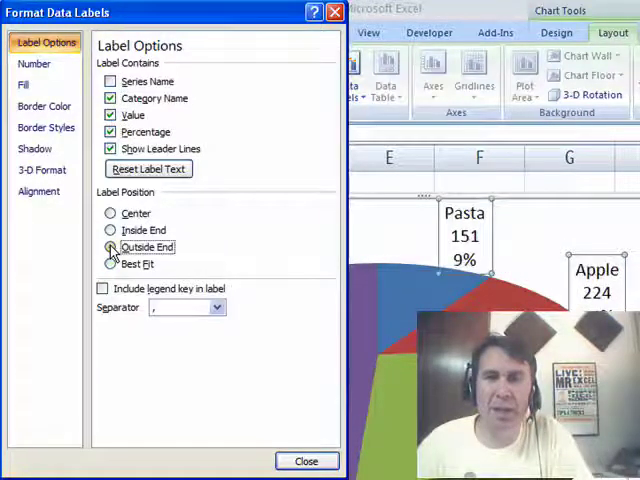
click(308, 460)
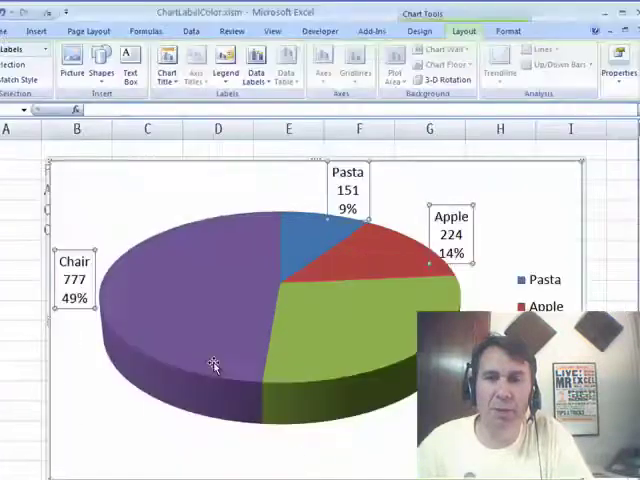
mouse_move(210, 378)
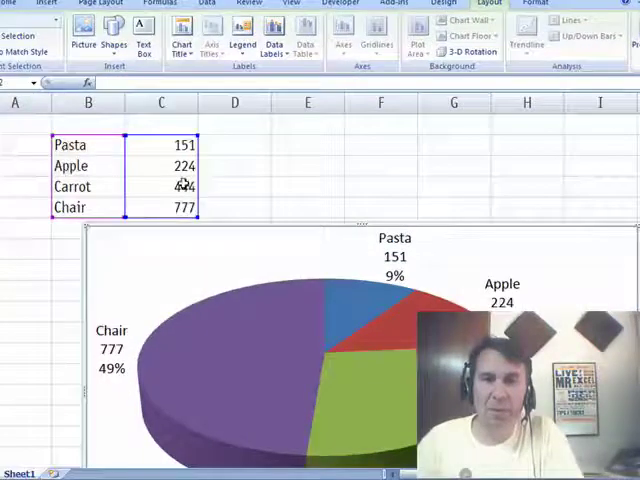
Step: Change Carrot's value in C4 from 444 to 999 so the pie redraws
click(160, 186)
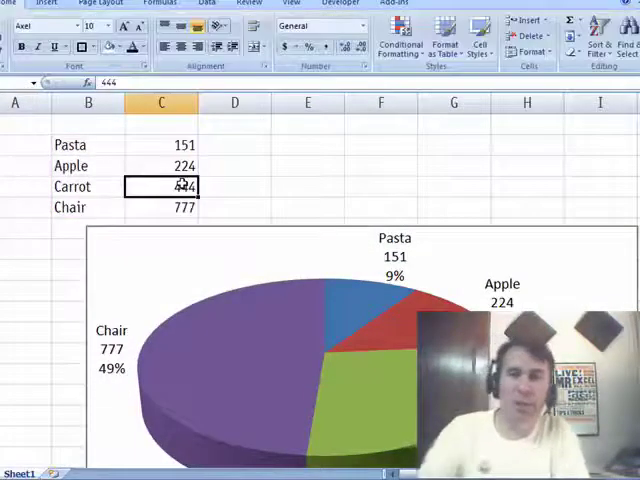
text(999)
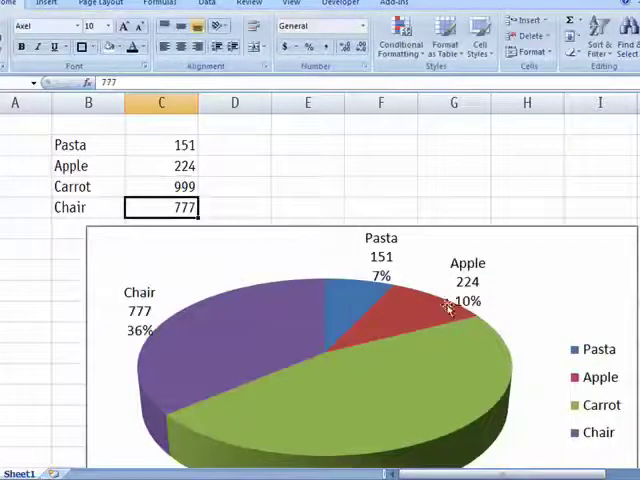
mouse_move(444, 236)
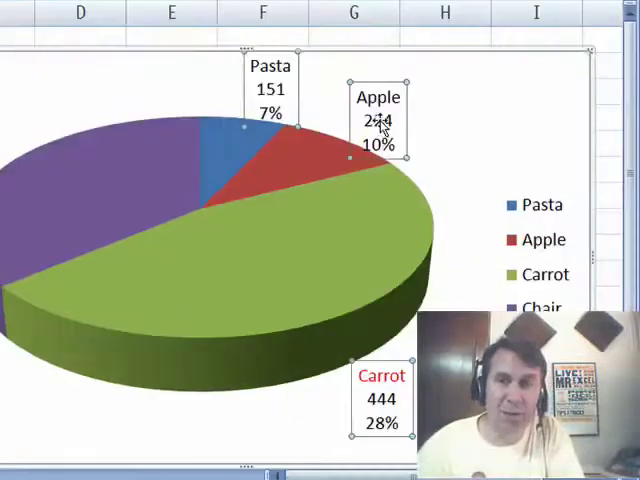
Step: Reset the label text so Carrot's label reads 999 and 47%
right_click(378, 126)
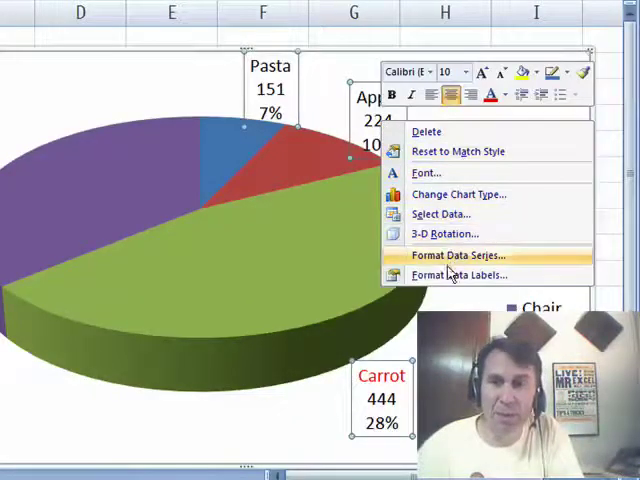
click(456, 276)
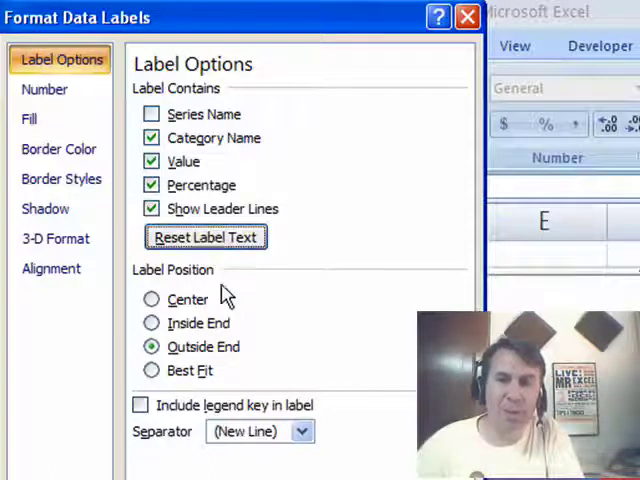
click(466, 16)
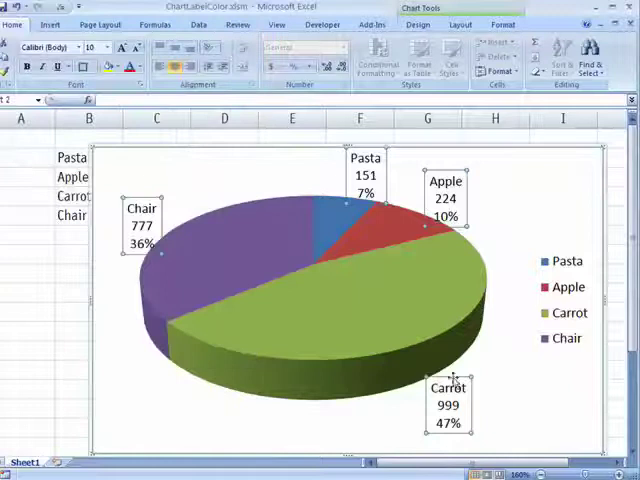